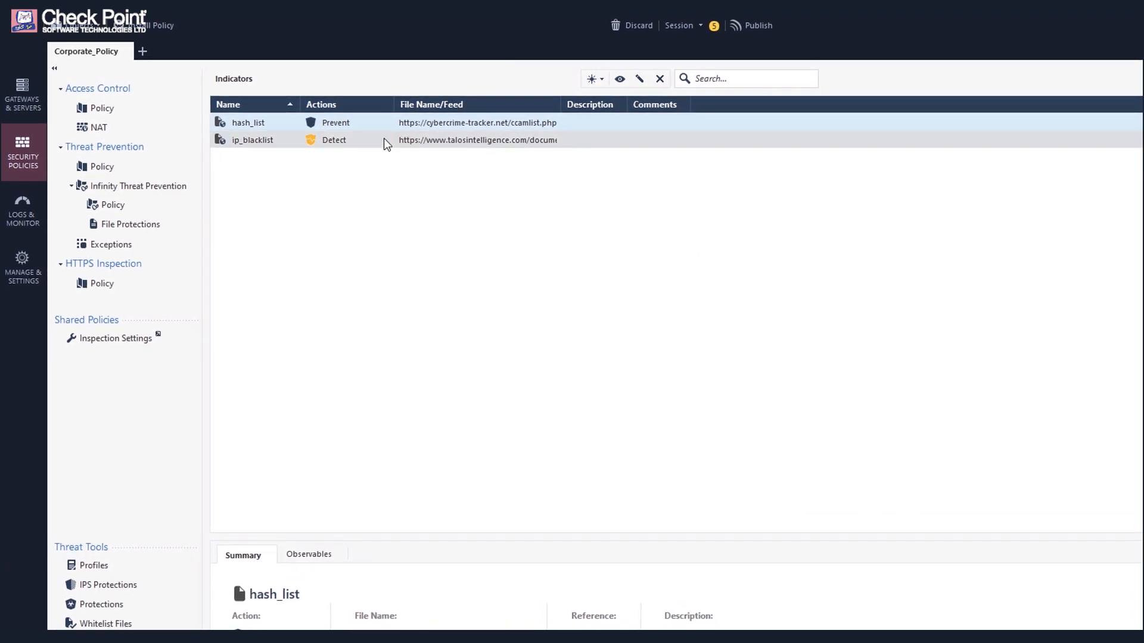
# Open the ip_blacklist feed indicator and scroll through its settings.
pyautogui.doubleClick(252, 139)
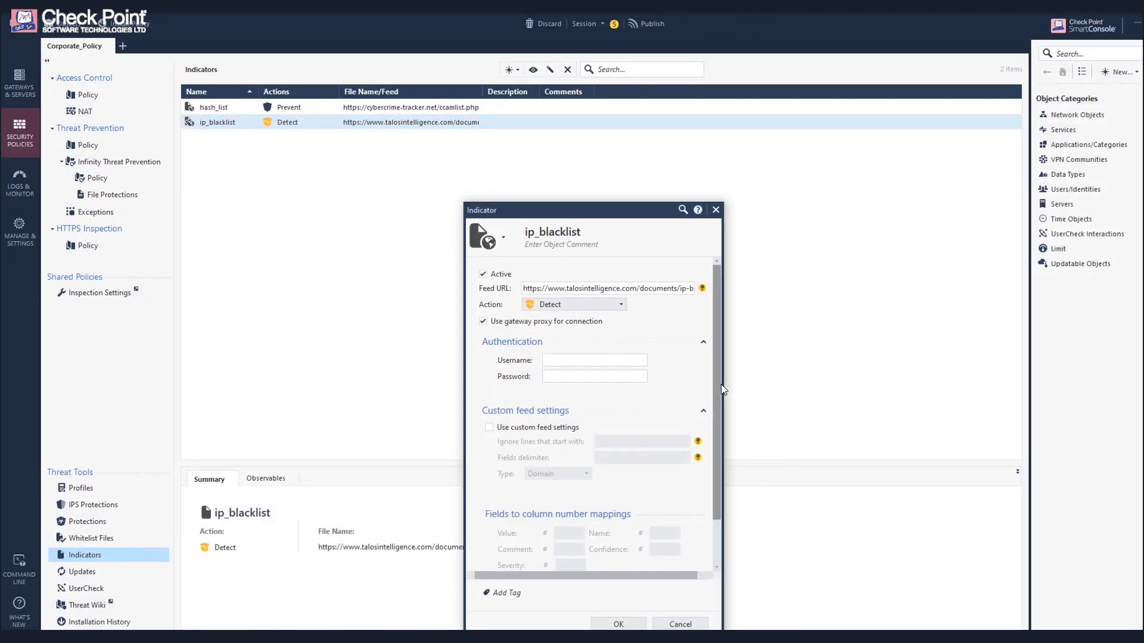
pyautogui.scroll(-3)
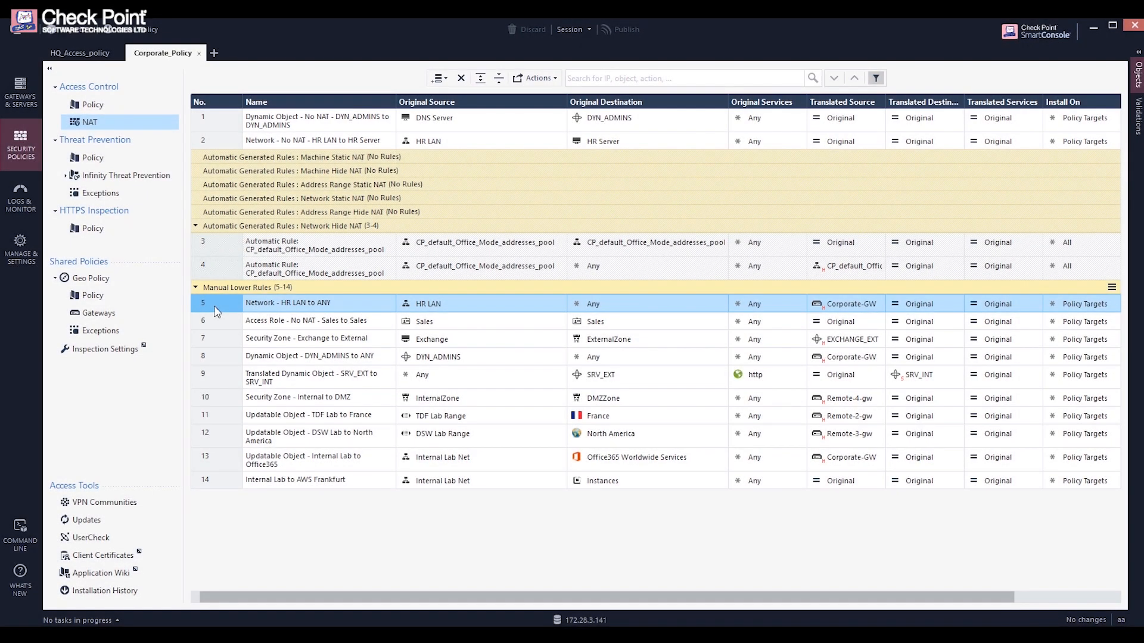
# Show the Corporate_Policy access control rulebase alongside the Data Centers objects.
pyautogui.click(320, 377)
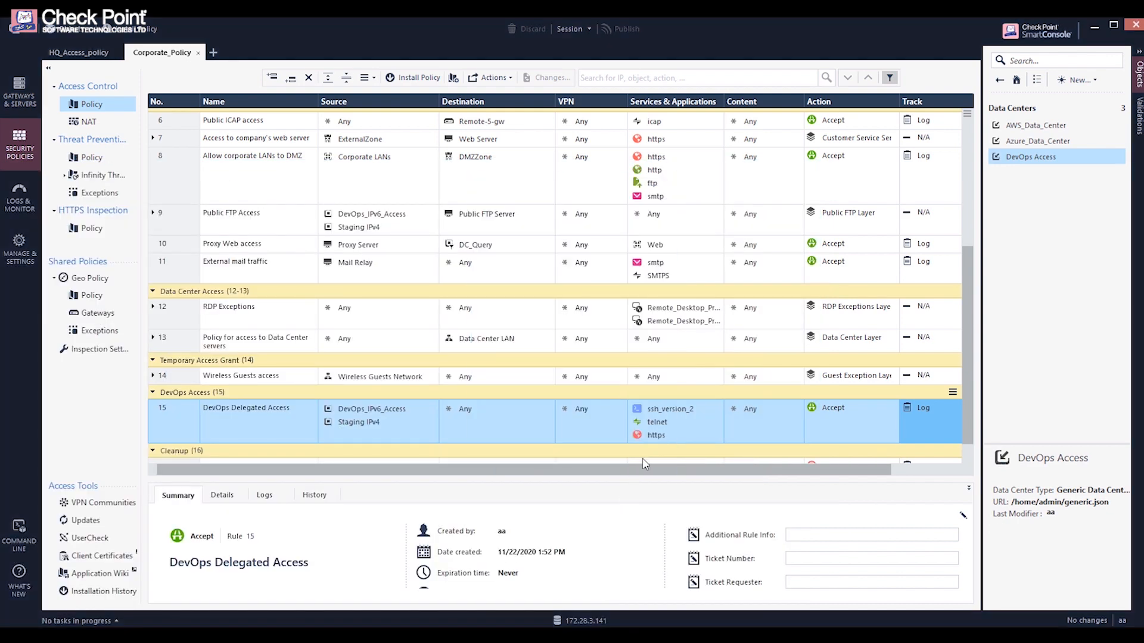
pyautogui.moveTo(282, 456)
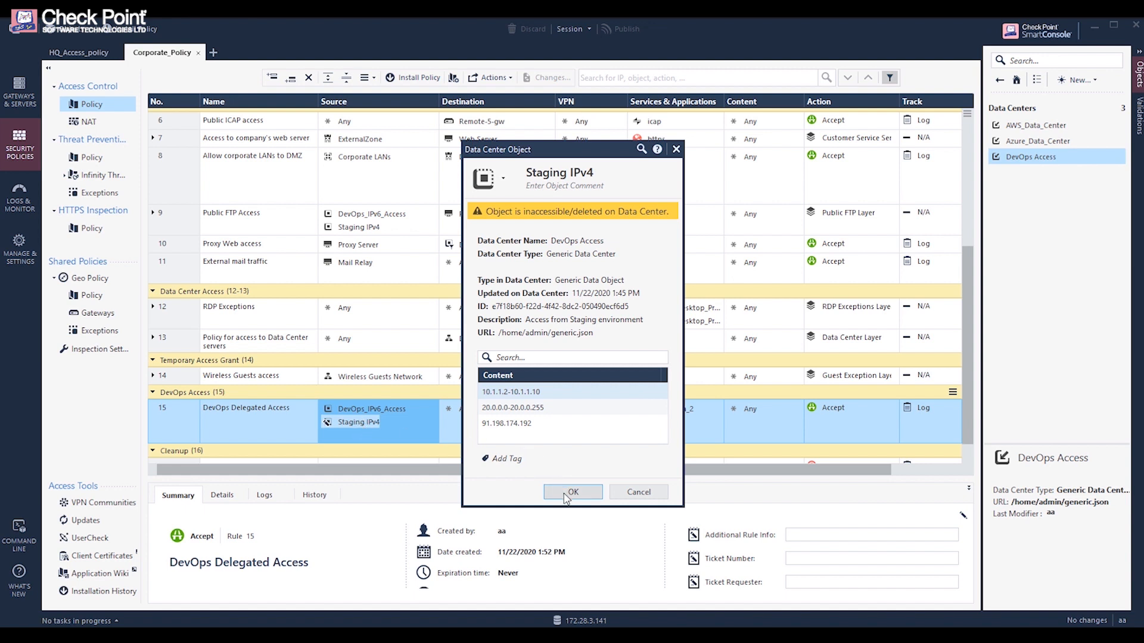
# Close the Staging IPv4 data center object details with OK.
pyautogui.click(573, 493)
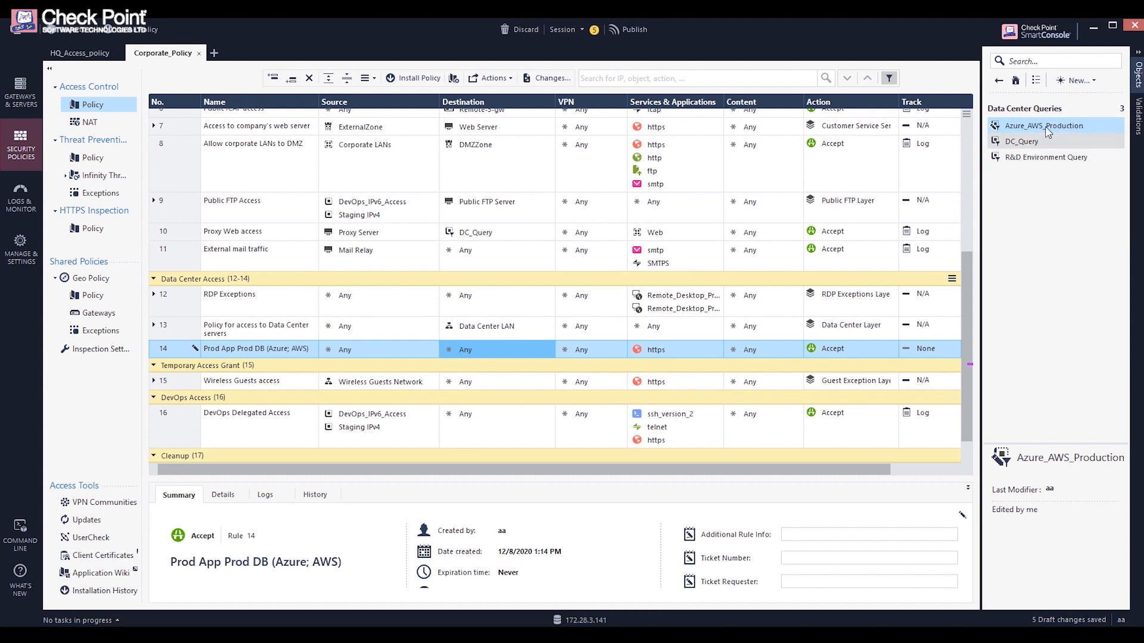
# Restrict Azure_AWS_Production to the AWS and Azure data centers and use it in rule 14's Destination.
pyautogui.doubleClick(1046, 125)
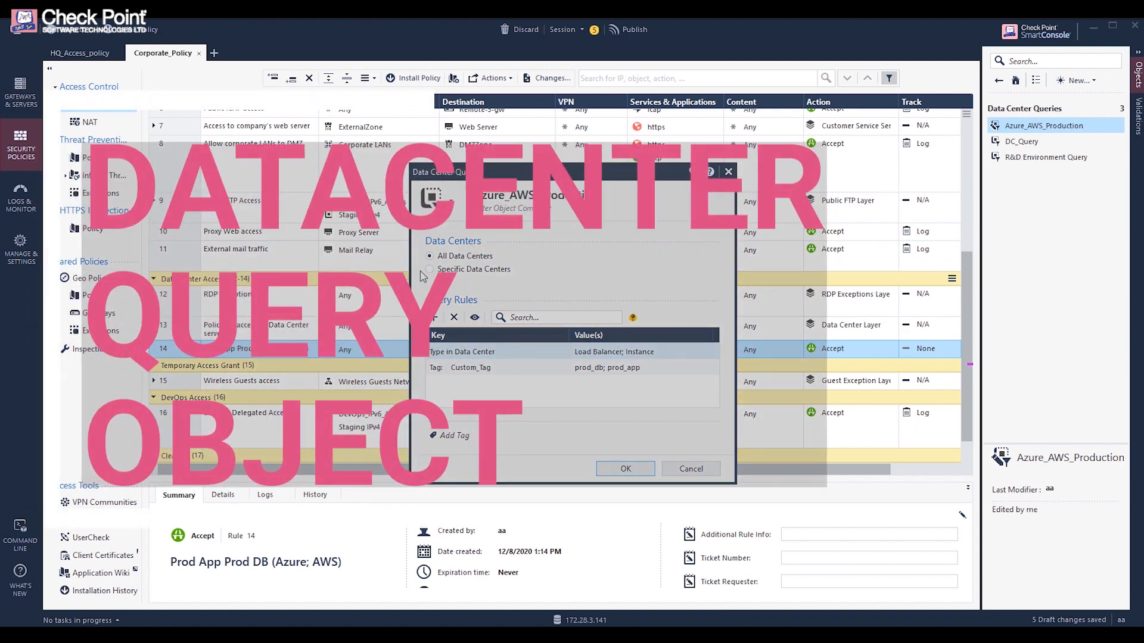
pyautogui.click(429, 270)
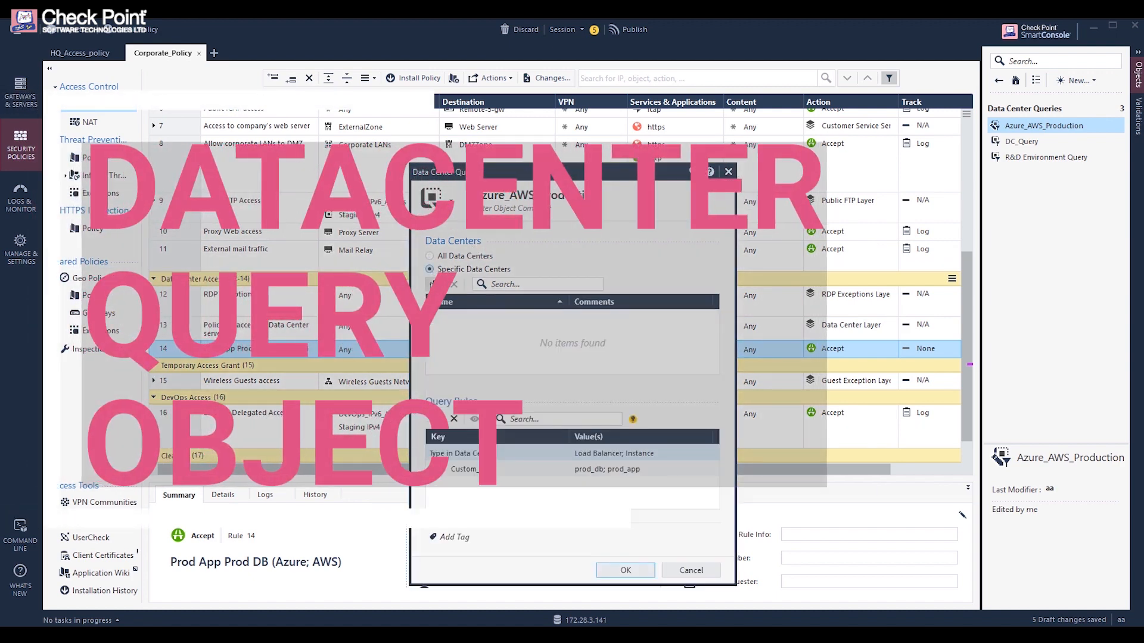
pyautogui.click(433, 284)
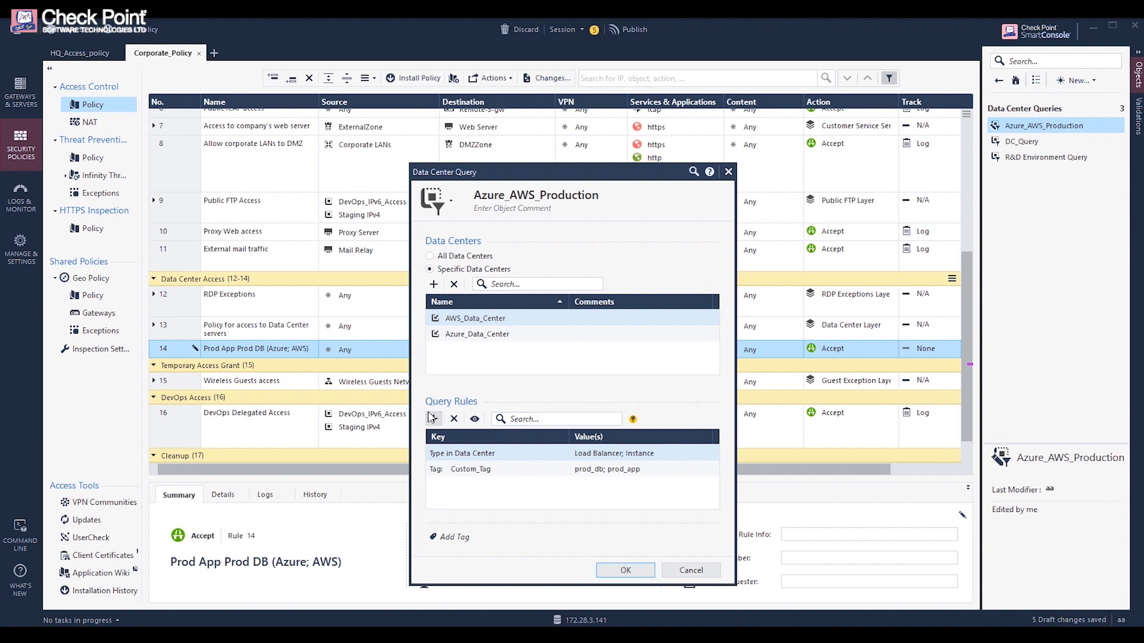
pyautogui.click(433, 419)
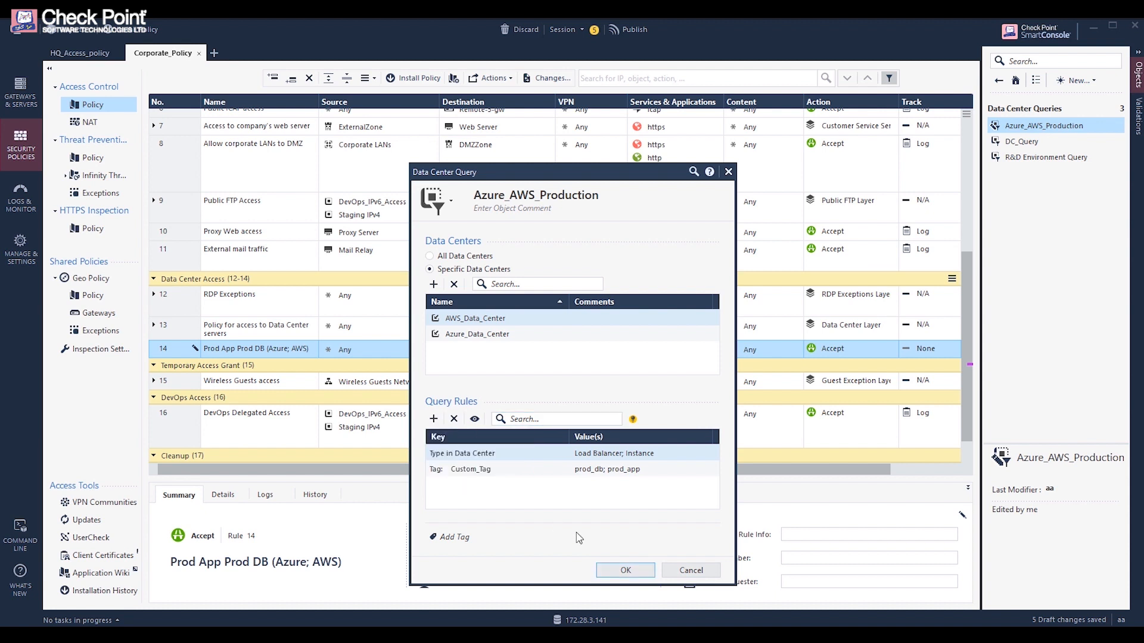
pyautogui.click(625, 570)
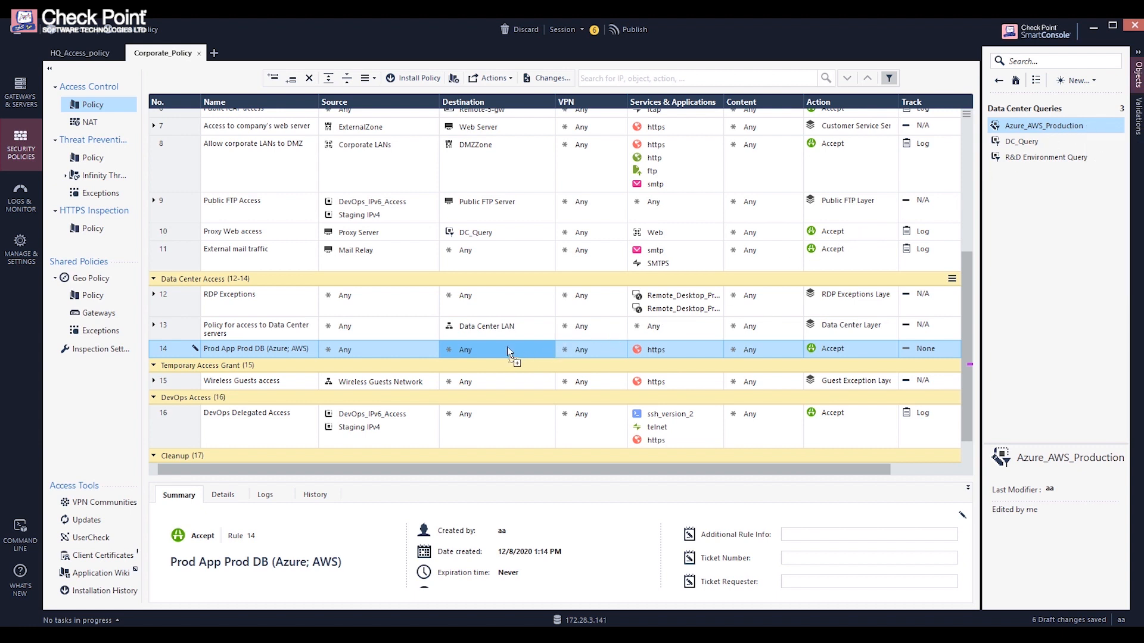
pyautogui.click(501, 350)
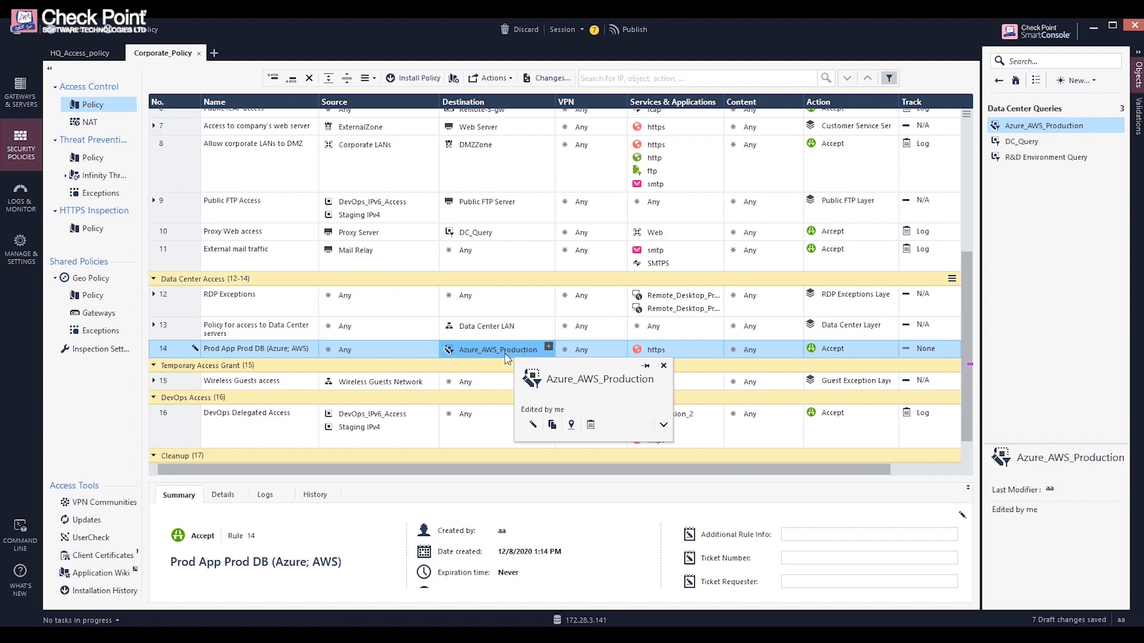
pyautogui.click(664, 366)
pyautogui.write('255.255.0.0')
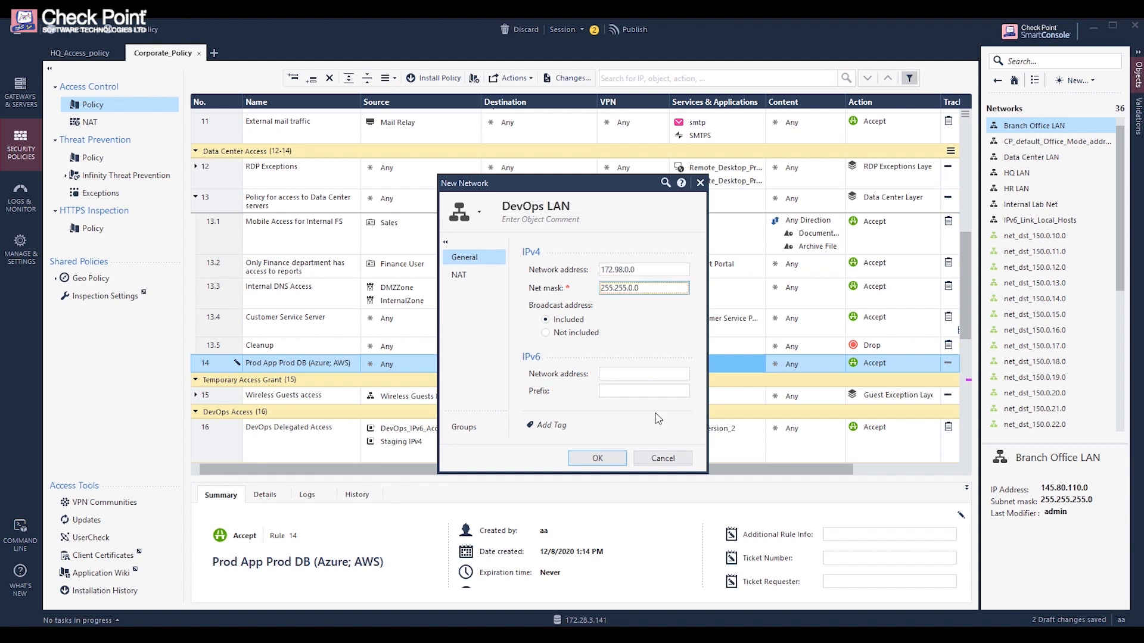
# Create DevOps LAN (172.98.0.0/255.255.0.0) as rule 14's source and browse the Changes Report.
pyautogui.click(597, 458)
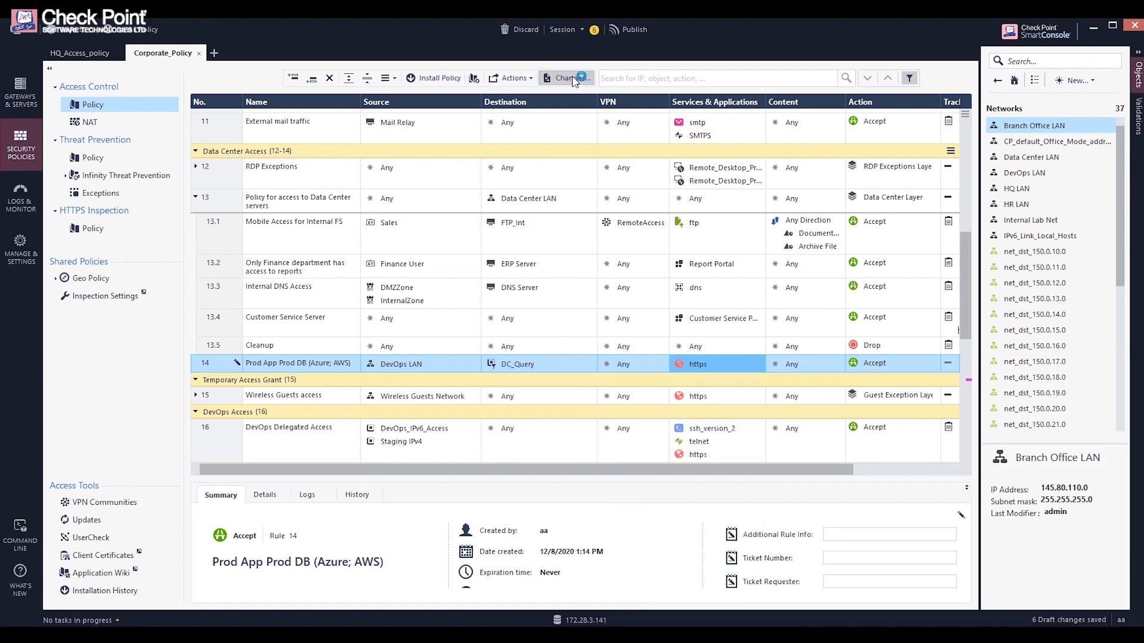
pyautogui.click(564, 78)
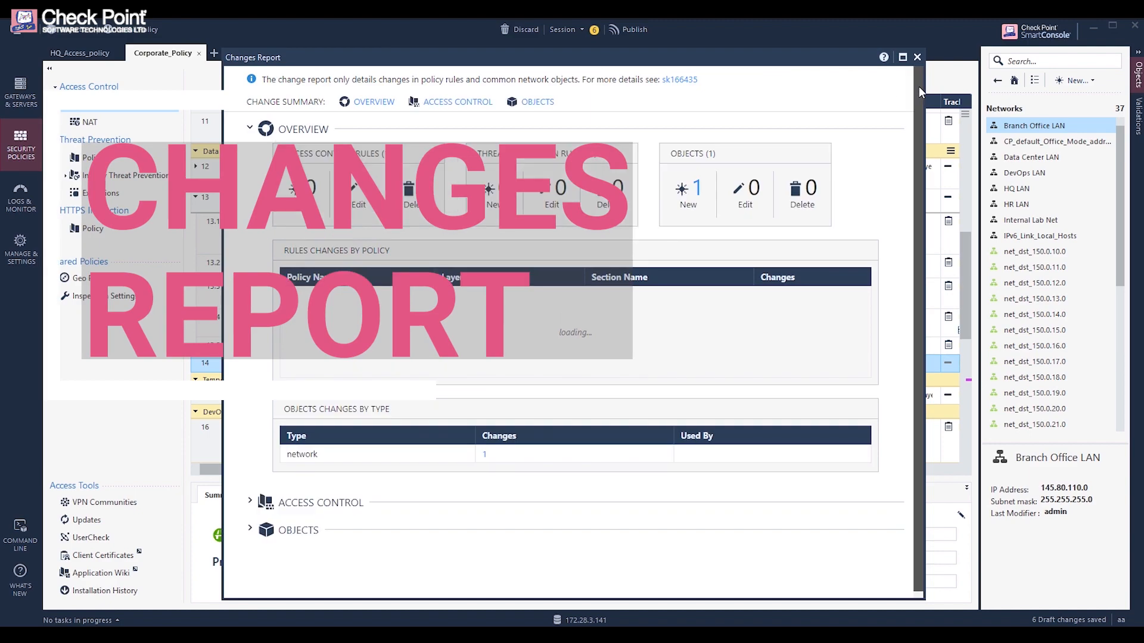
pyautogui.scroll(-3)
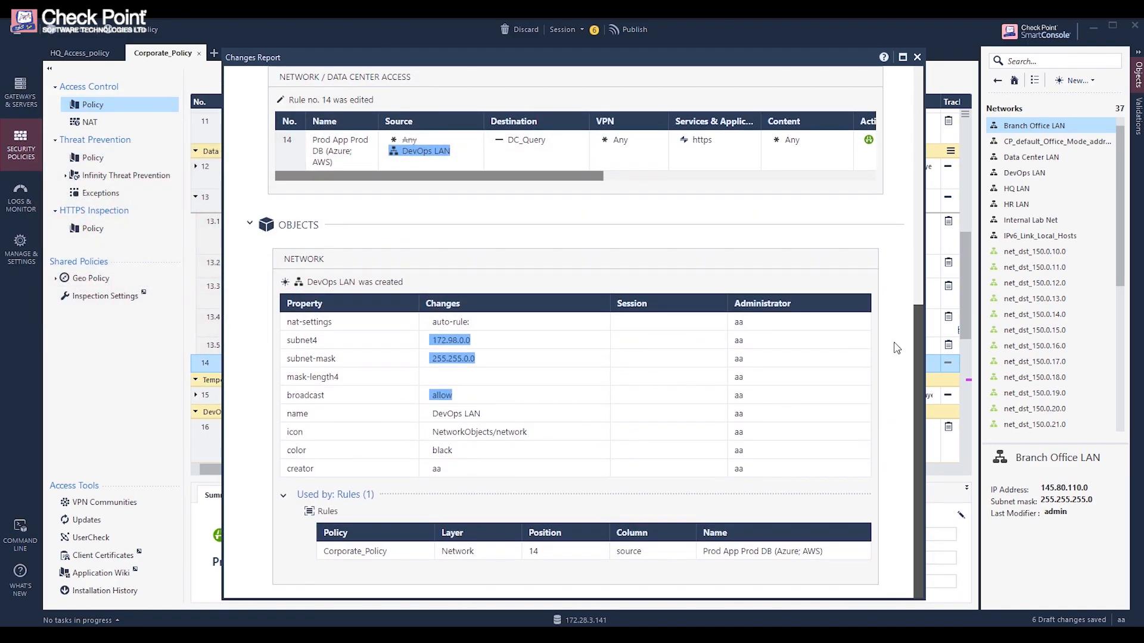
pyautogui.click(20, 245)
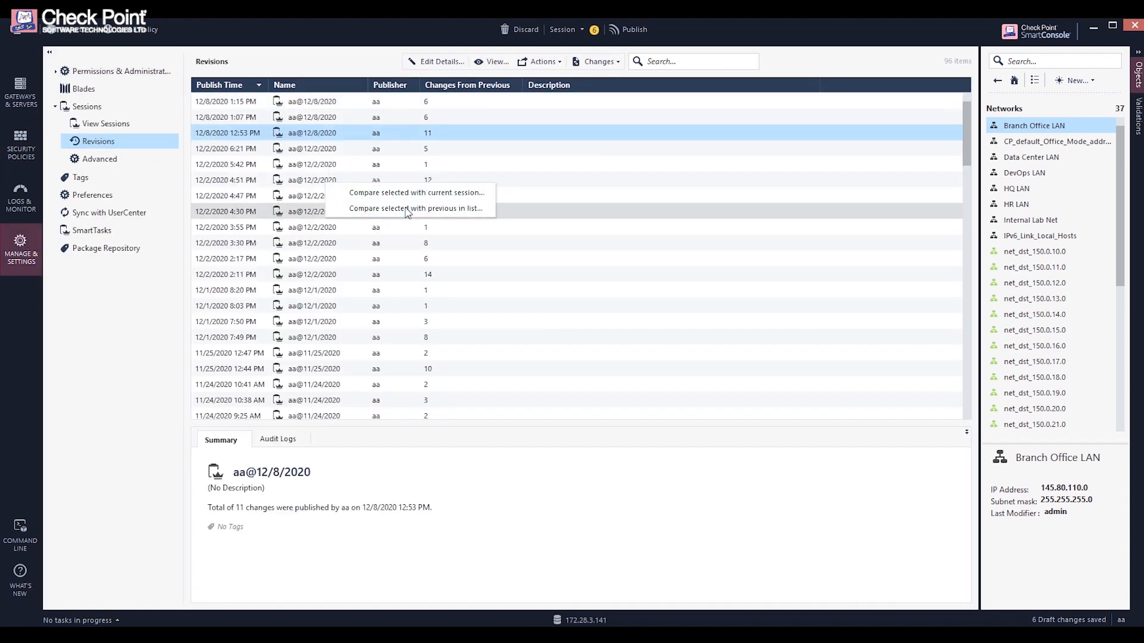
# Compare the 12/8/2020 revision with the previous one and scroll through the report.
pyautogui.click(418, 208)
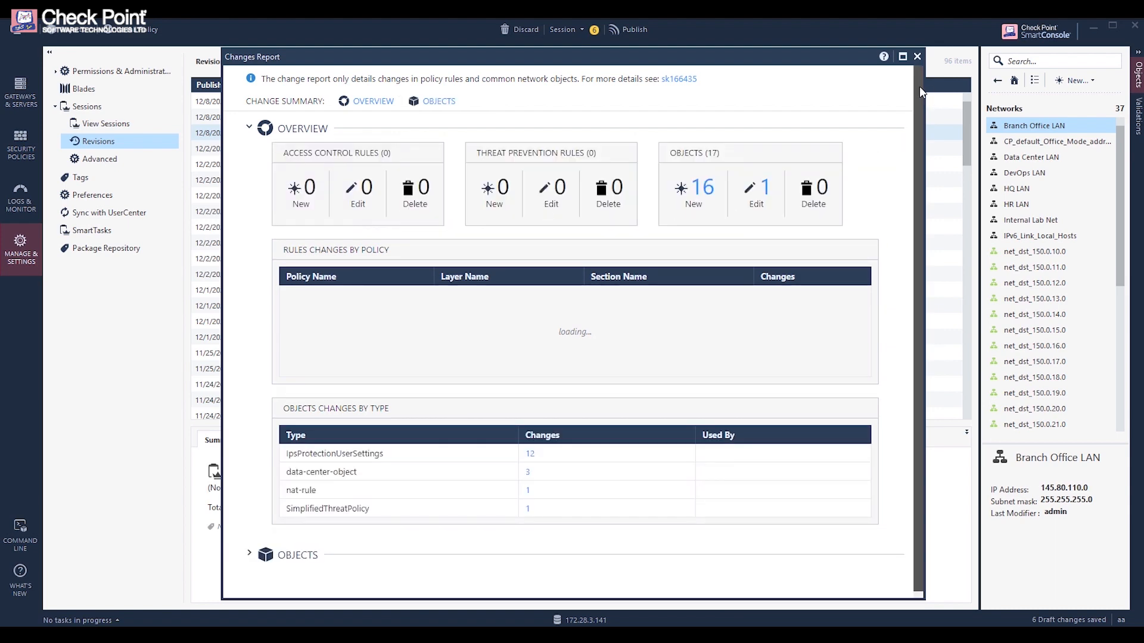
pyautogui.scroll(-3)
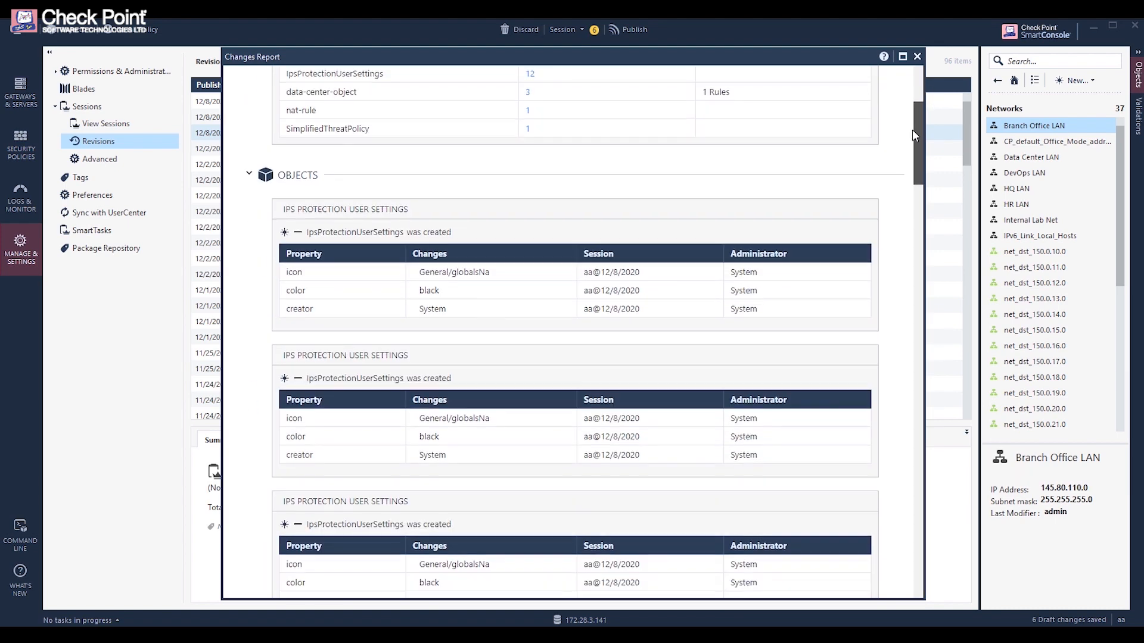
pyautogui.scroll(-3)
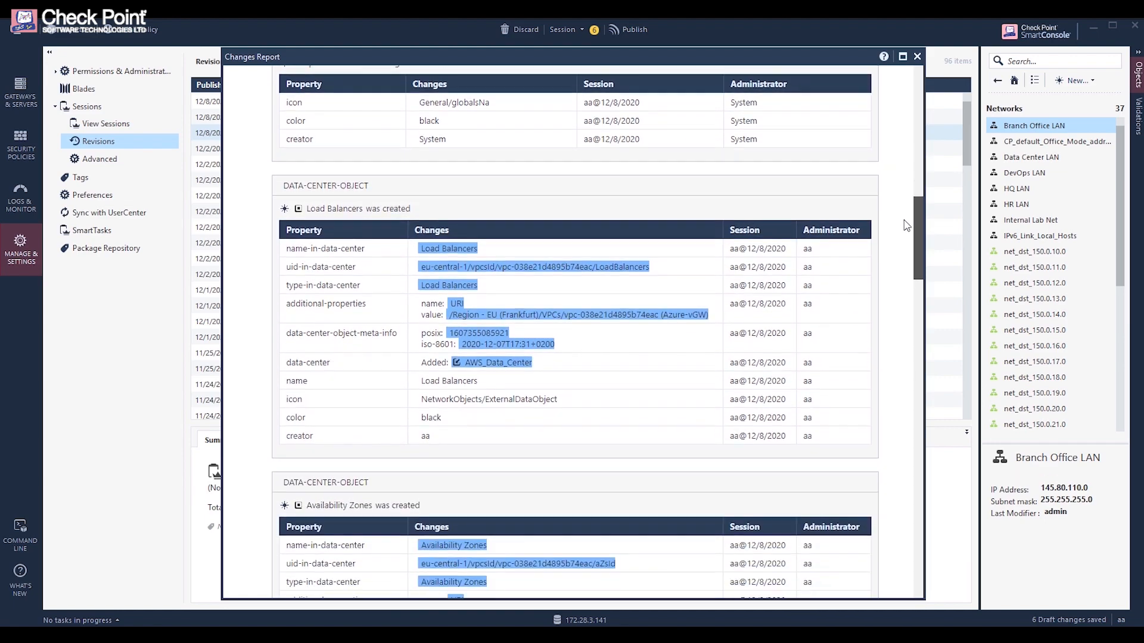
pyautogui.scroll(-3)
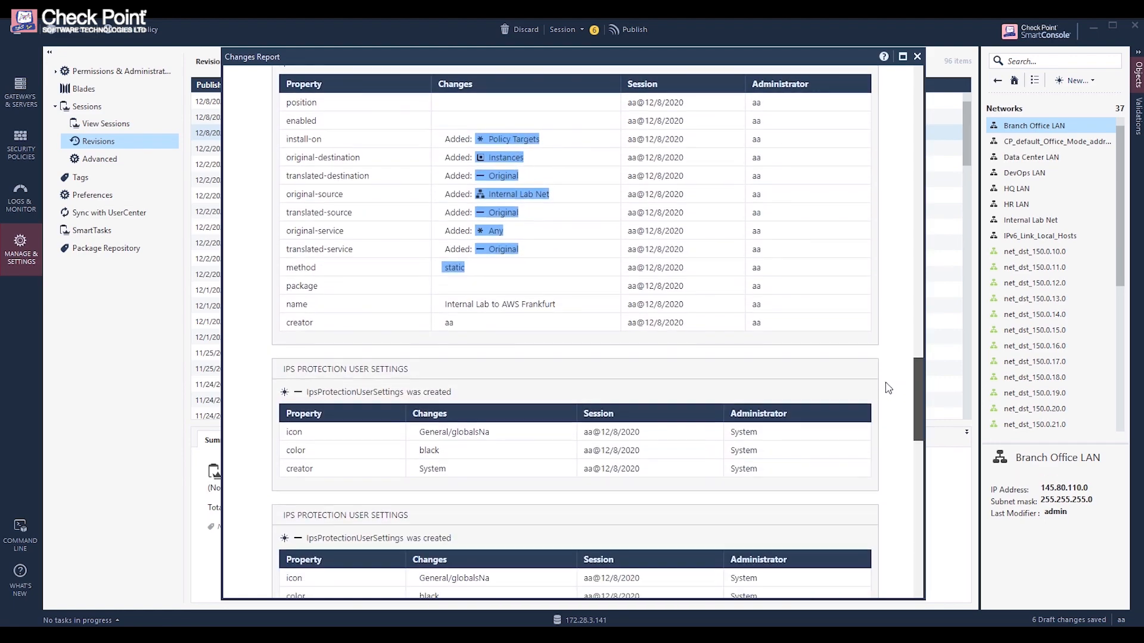
pyautogui.scroll(-3)
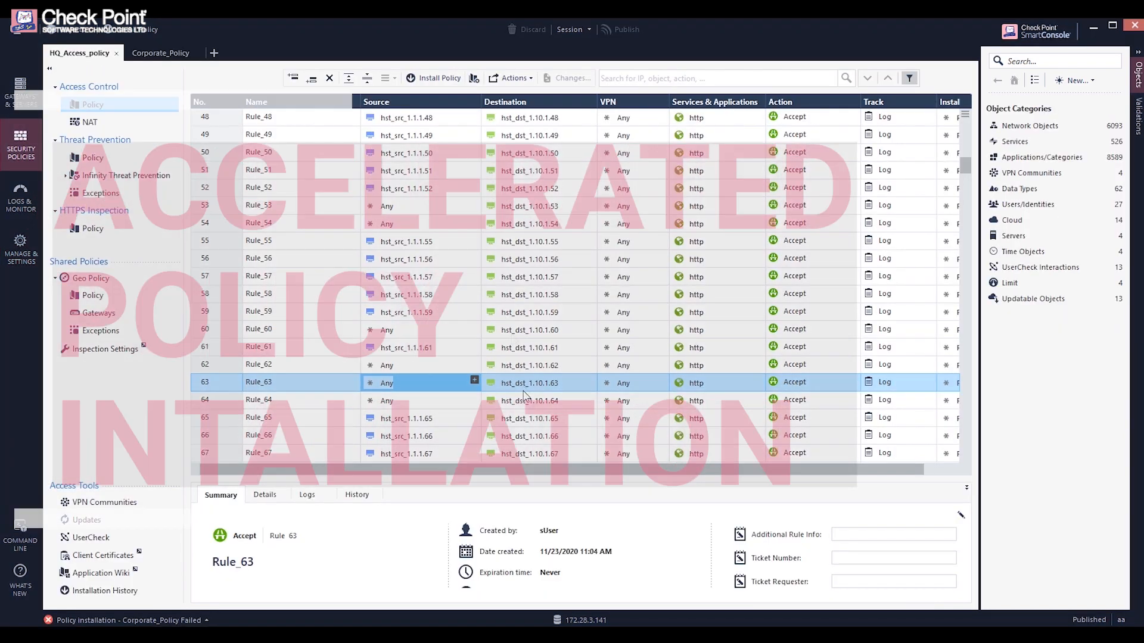
# Install HQ_Access_policy on R81_GW and R80.40_GW and follow progress in the task details.
pyautogui.click(438, 78)
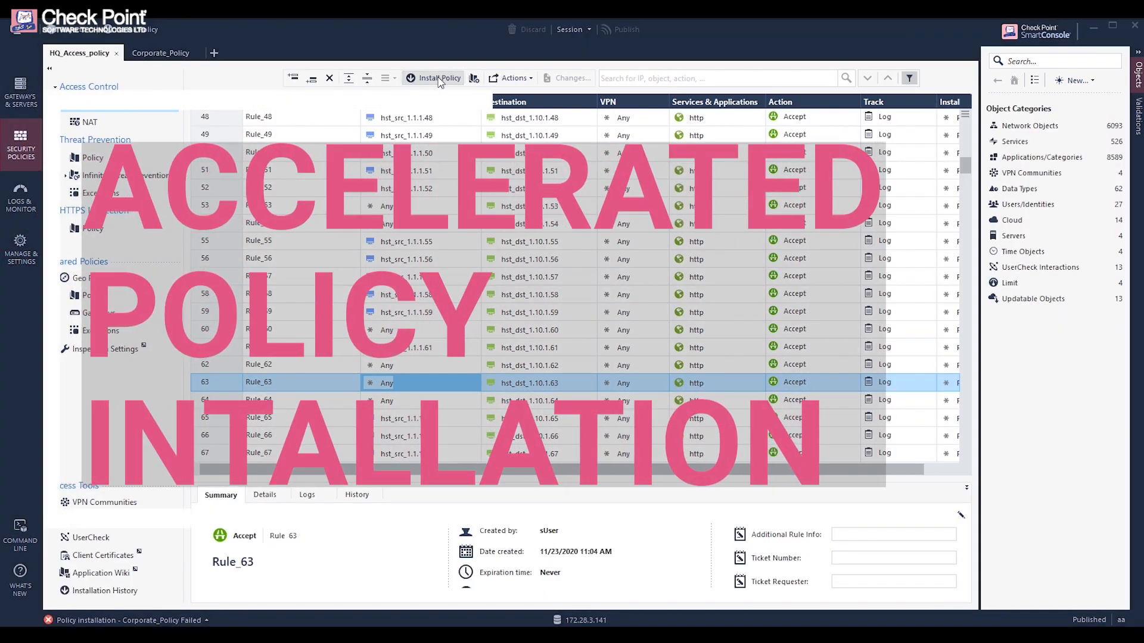
pyautogui.click(439, 78)
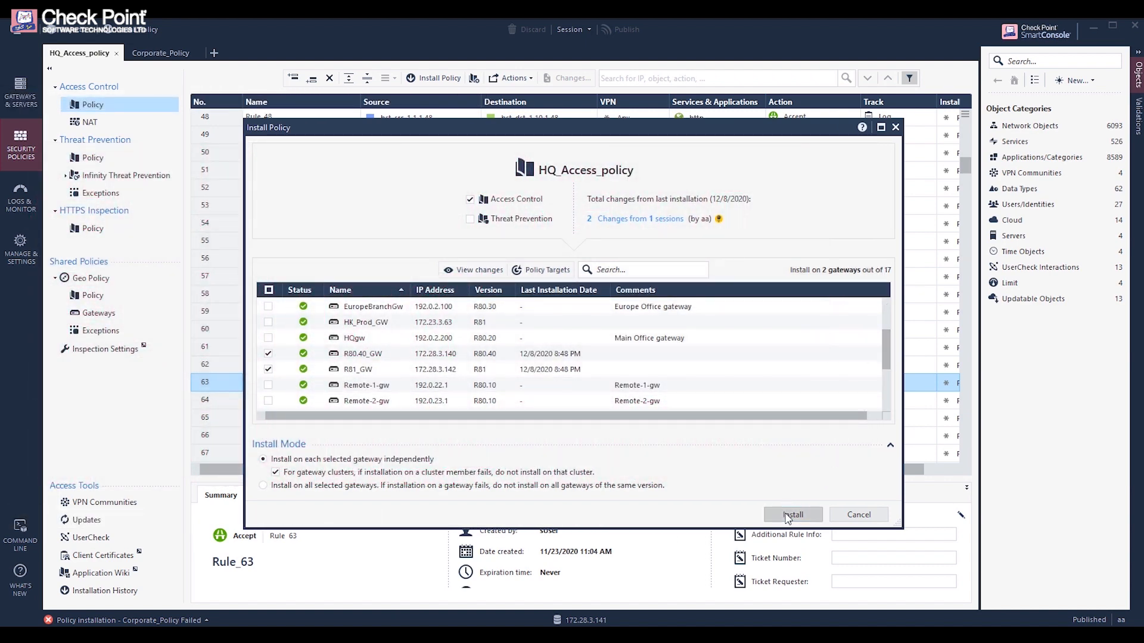
pyautogui.click(793, 514)
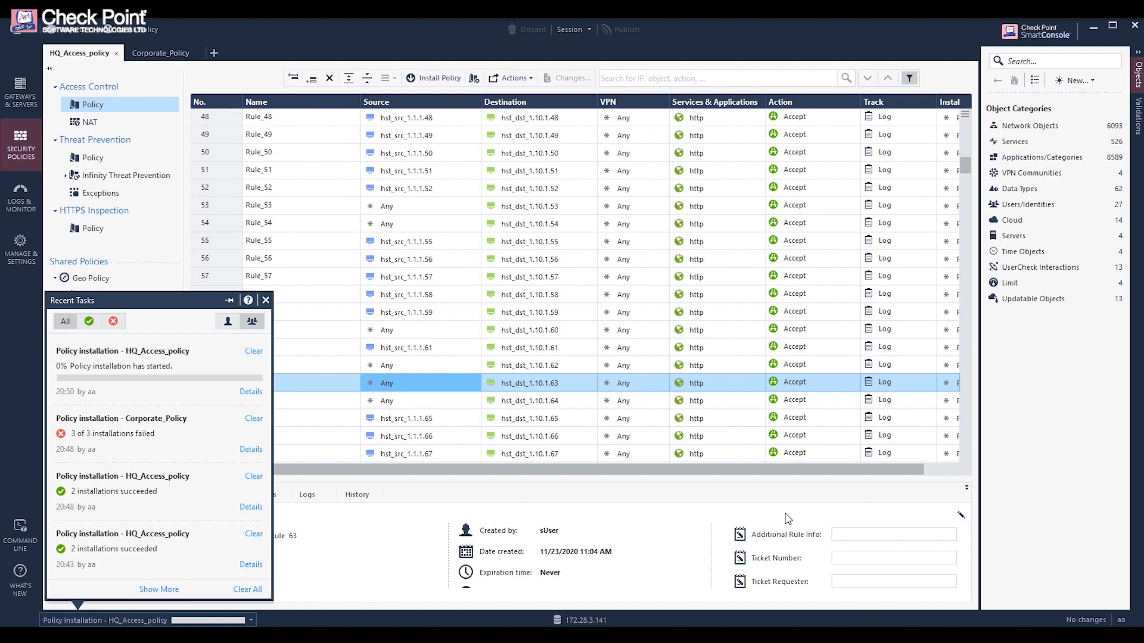
pyautogui.click(266, 300)
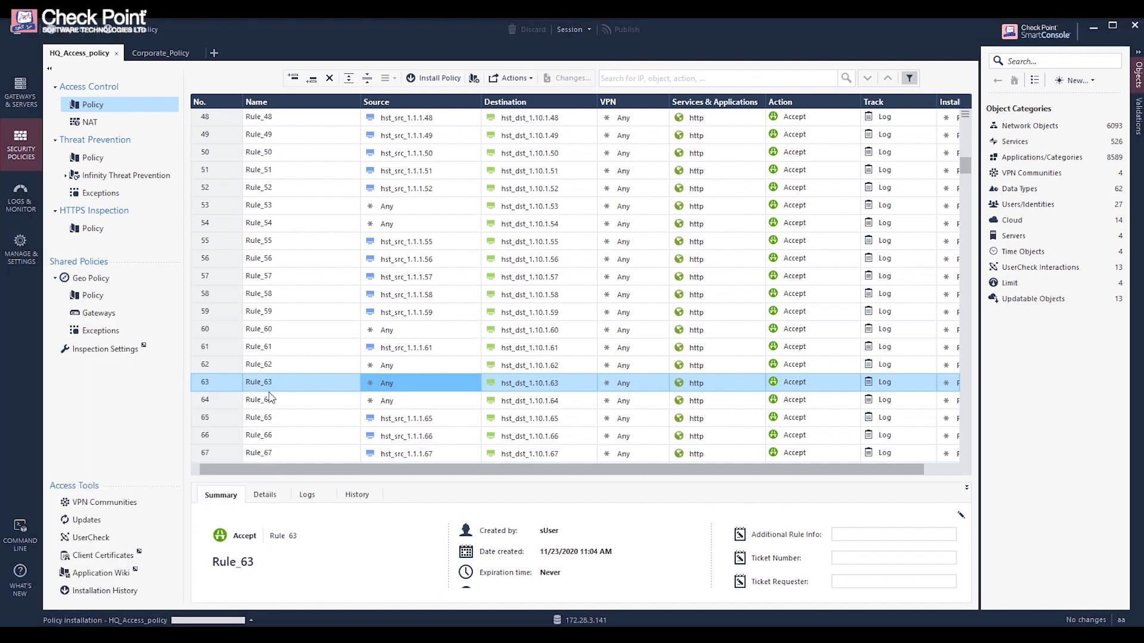
pyautogui.click(438, 77)
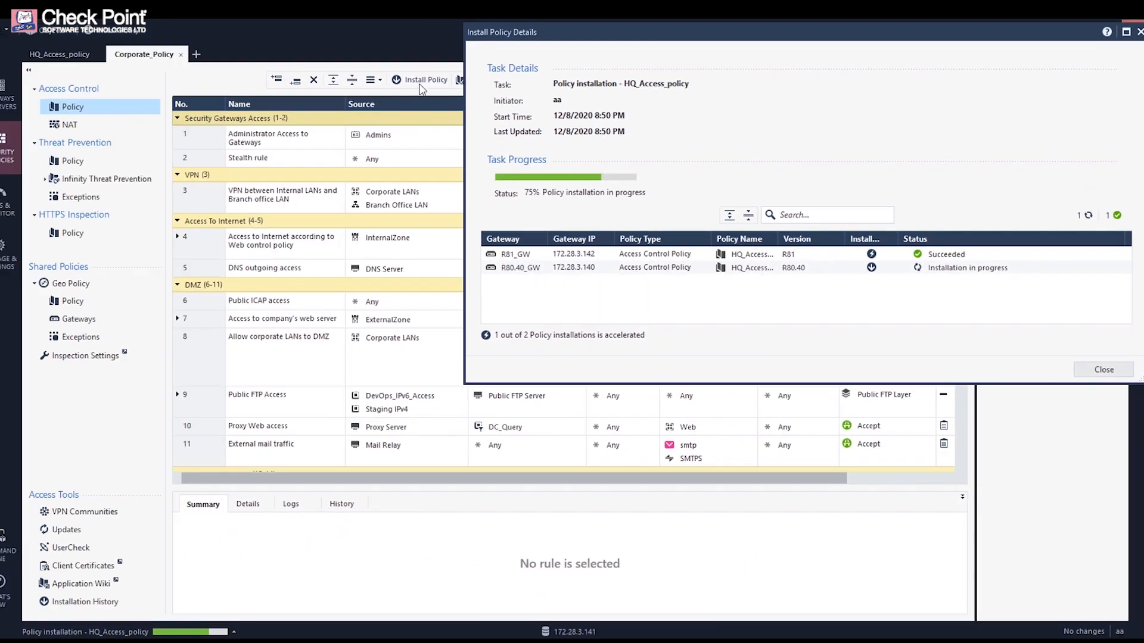
pyautogui.moveTo(433, 246)
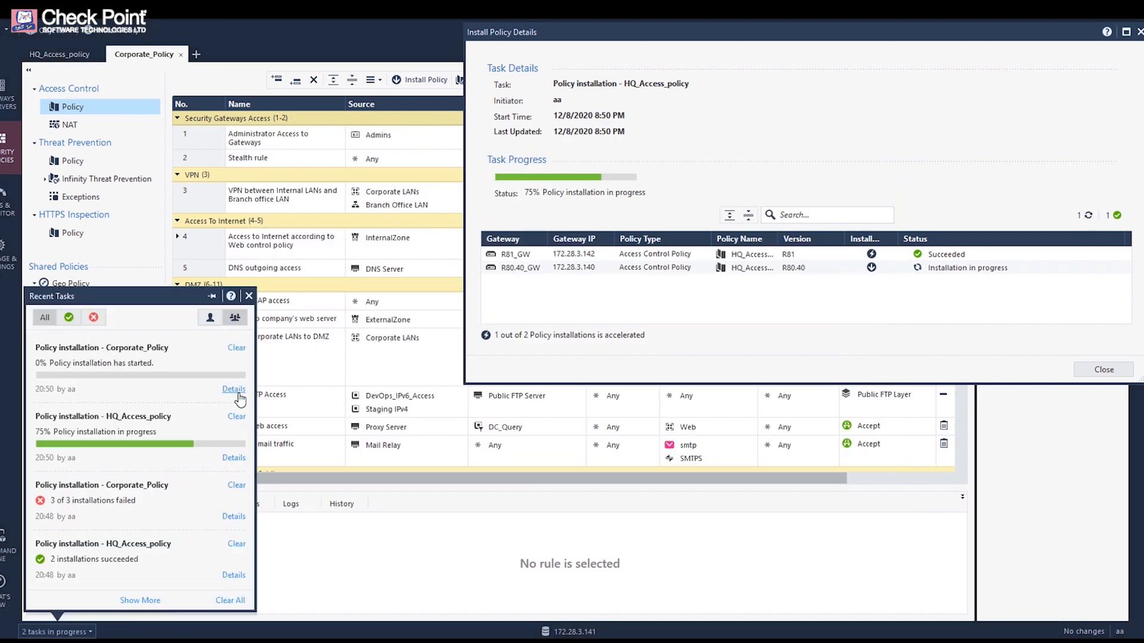
pyautogui.moveTo(237, 446)
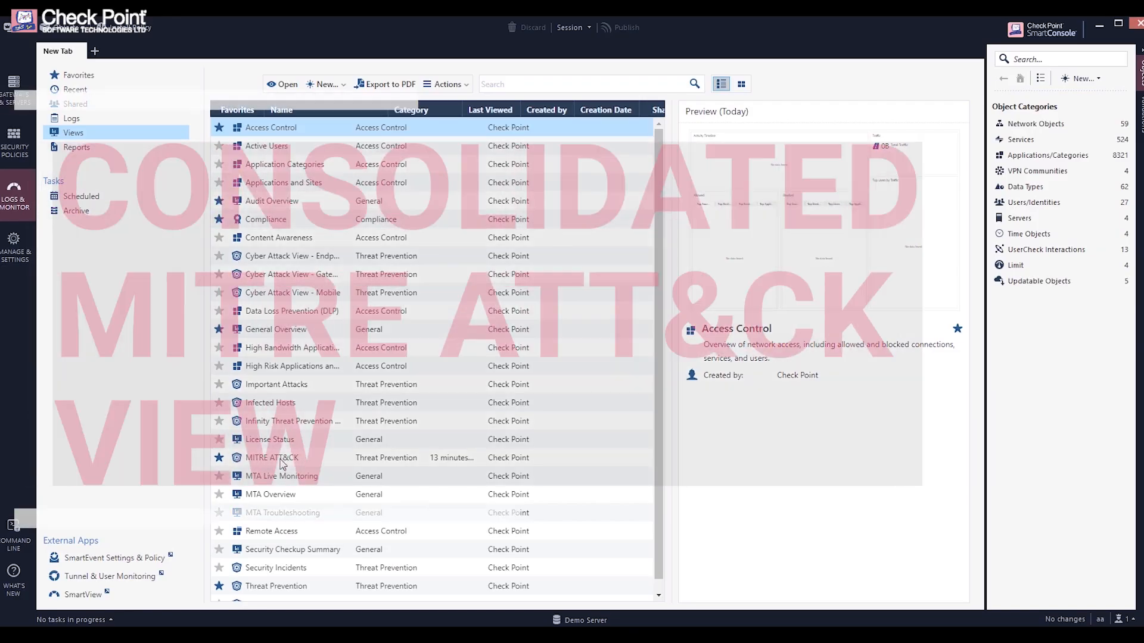
# Open the MITRE ATT&CK view with the time range set to All Time.
pyautogui.doubleClick(271, 458)
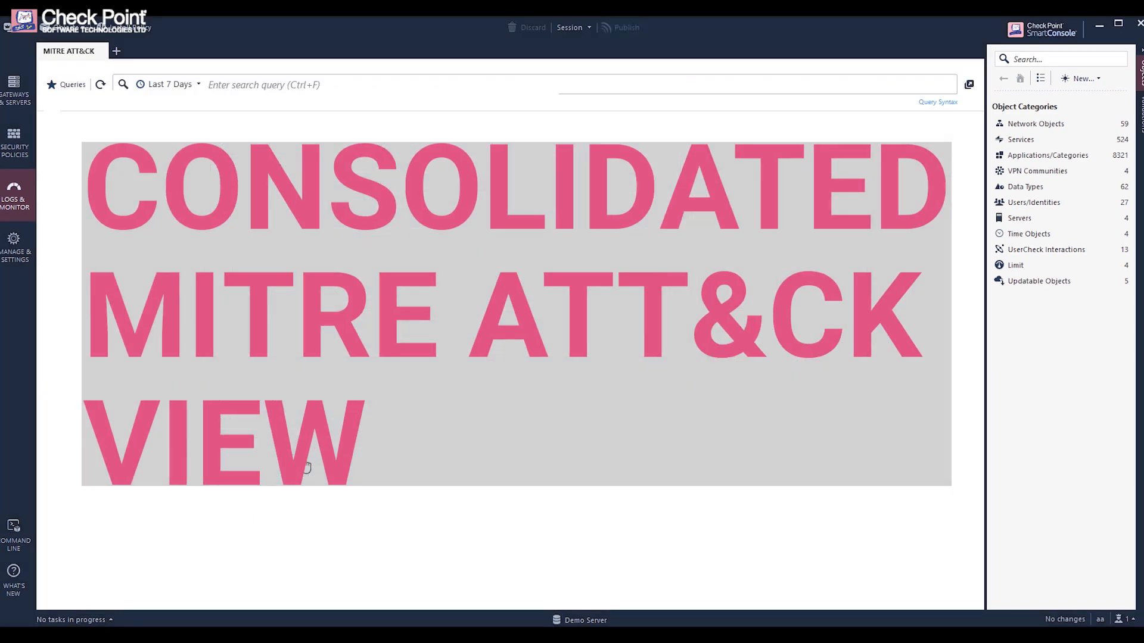
pyautogui.click(198, 84)
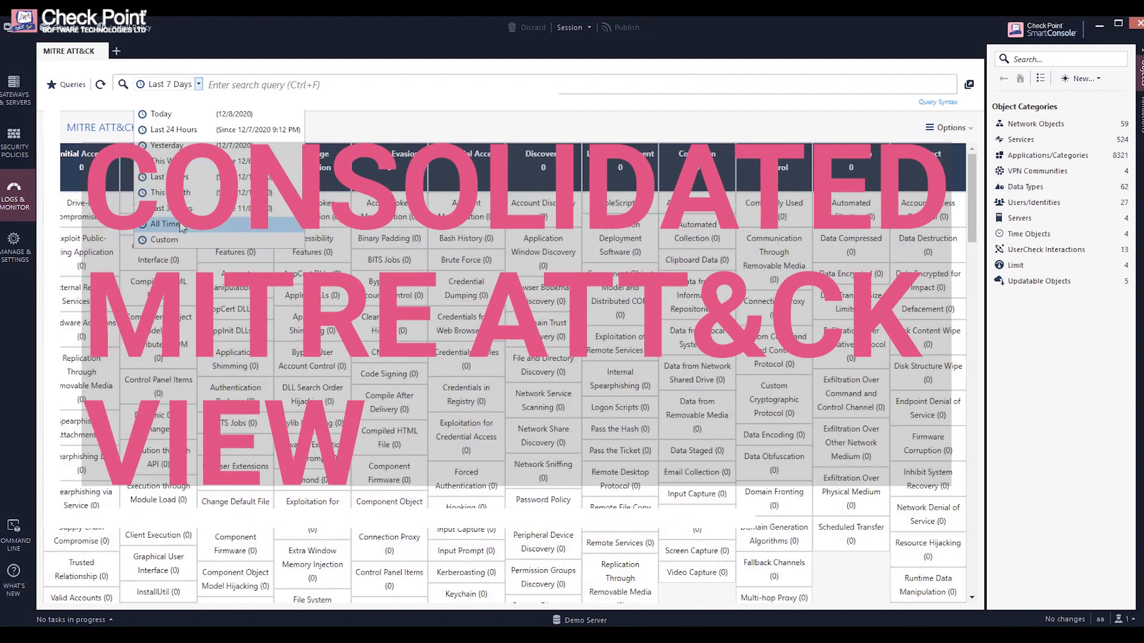
pyautogui.click(162, 224)
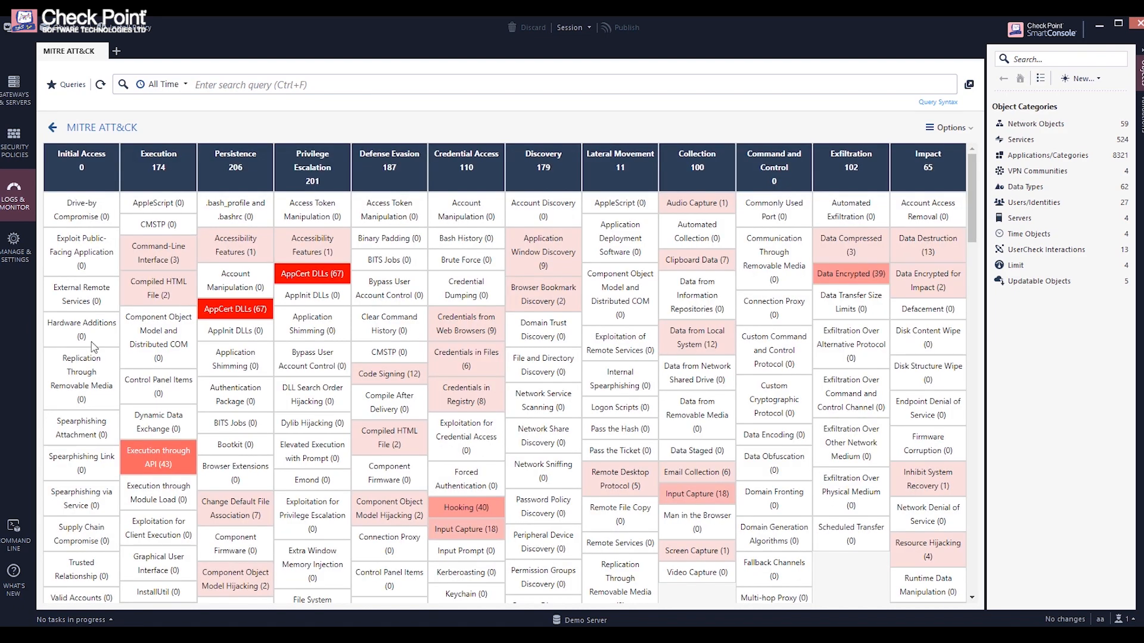
# Drill into the System Information Discovery logs and scroll the Threat Emulation detection log.
pyautogui.scroll(-3)
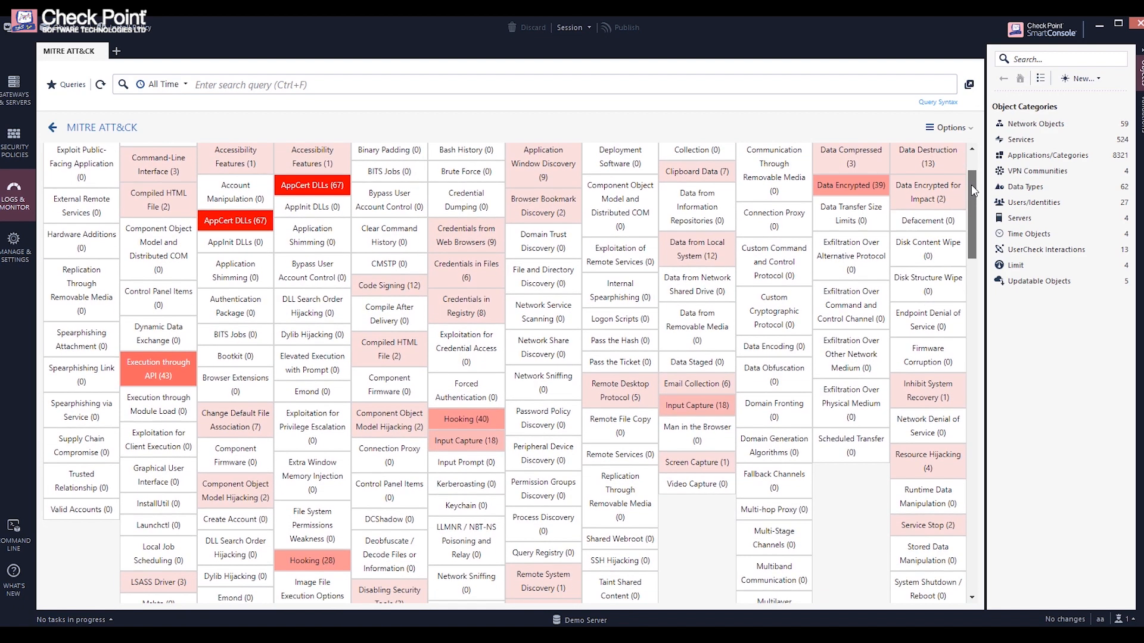
pyautogui.scroll(-3)
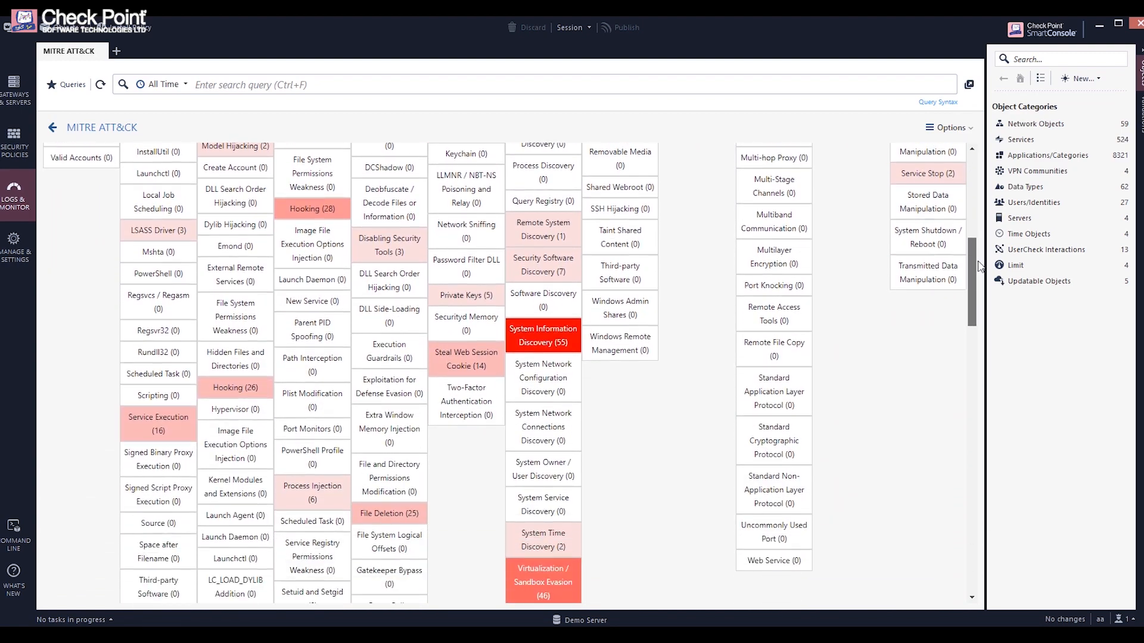
pyautogui.scroll(-3)
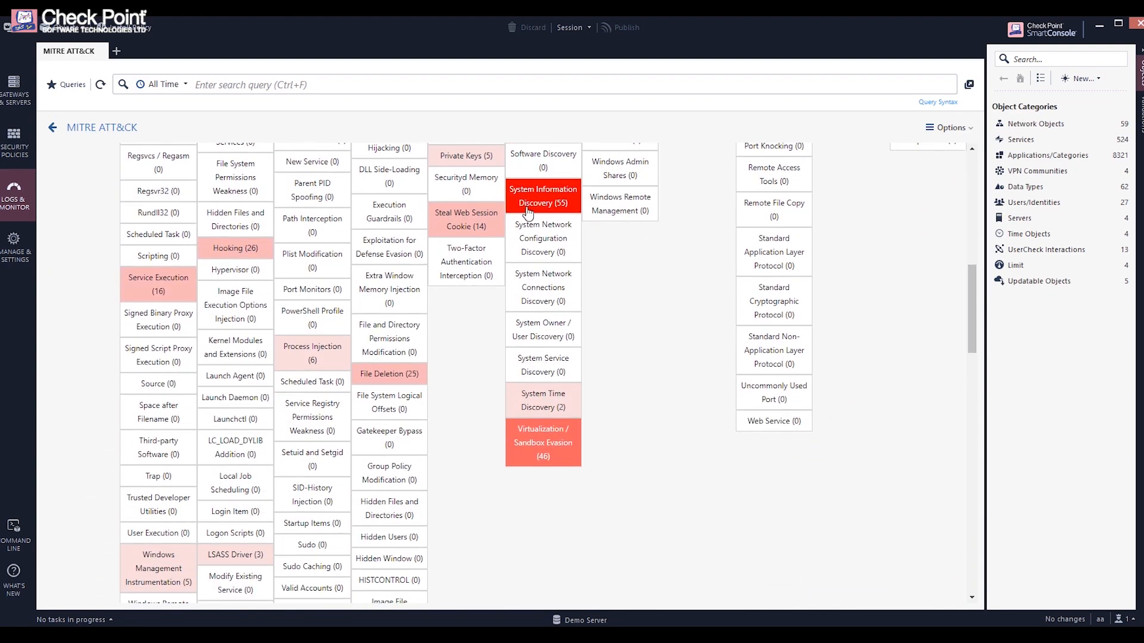
pyautogui.click(543, 196)
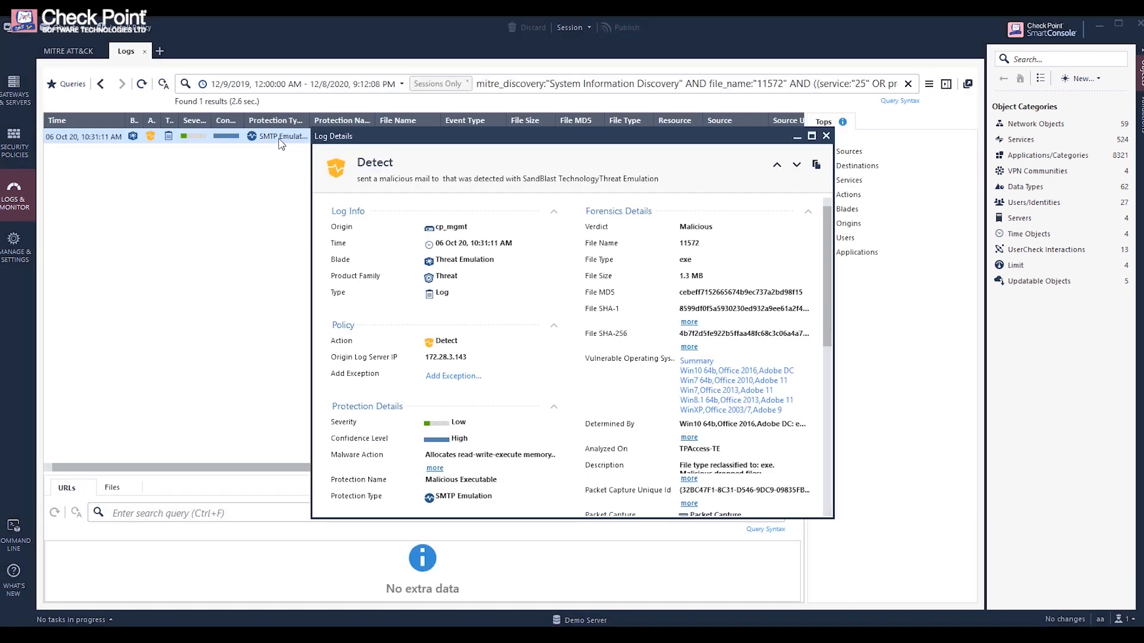
pyautogui.scroll(-3)
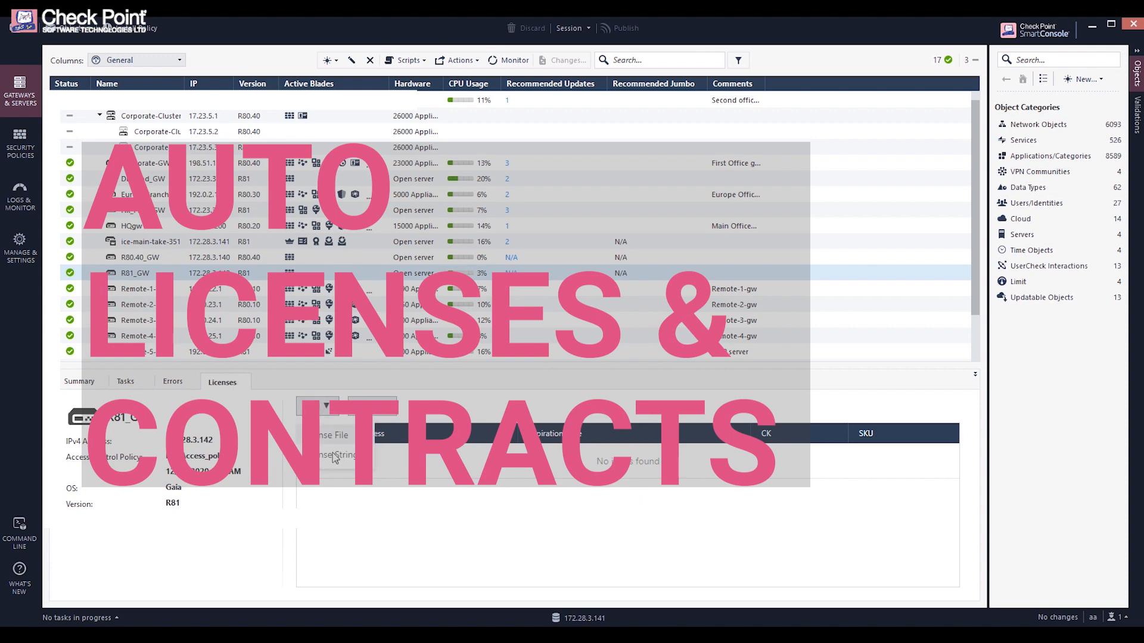
# Add a pasted license string to R81_GW, then remove the 172.28.3.140 license.
pyautogui.click(331, 456)
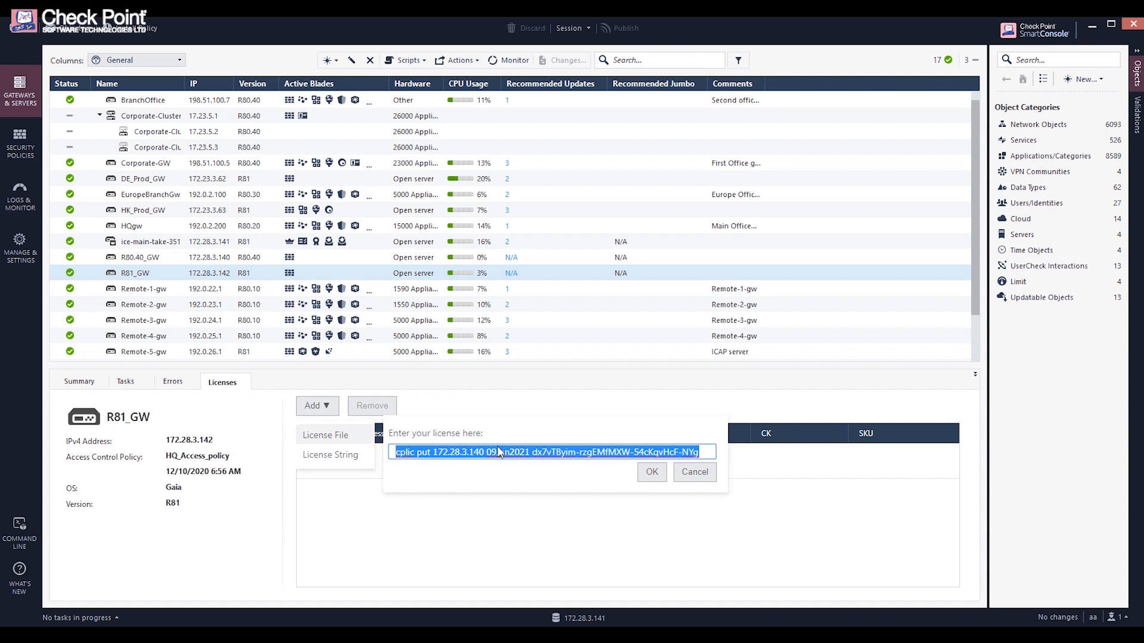
pyautogui.click(652, 472)
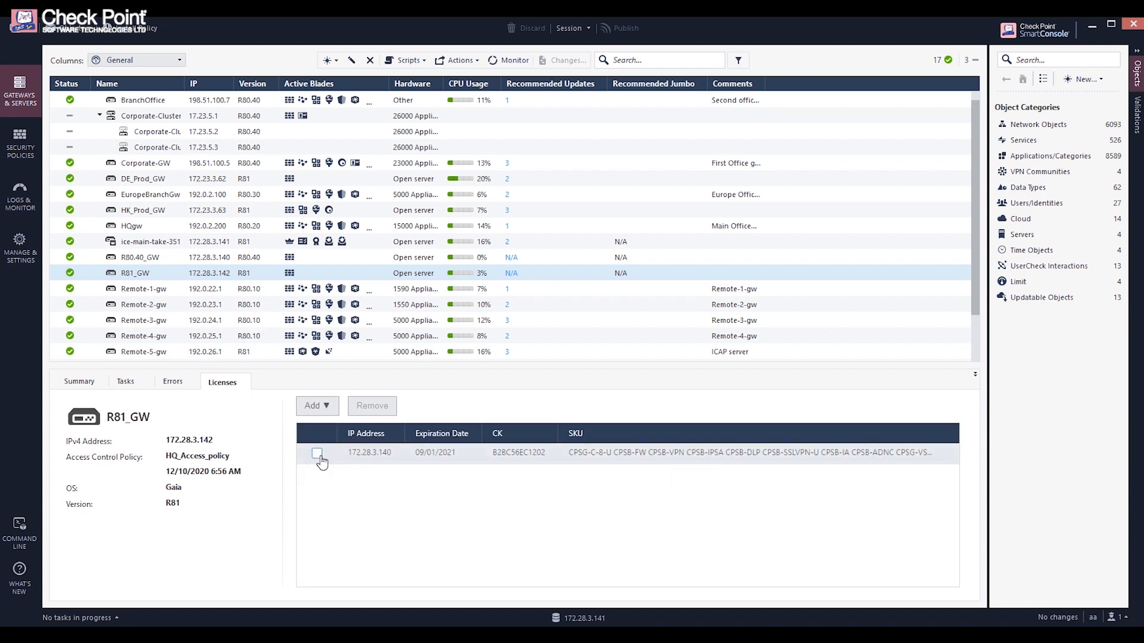
pyautogui.click(317, 453)
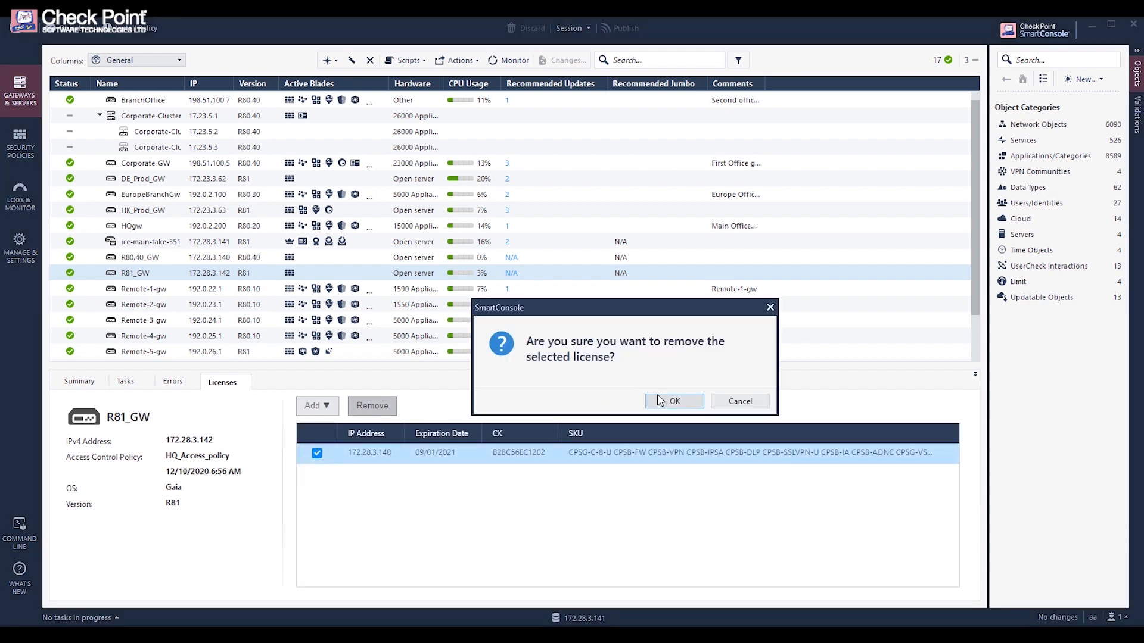
pyautogui.click(675, 401)
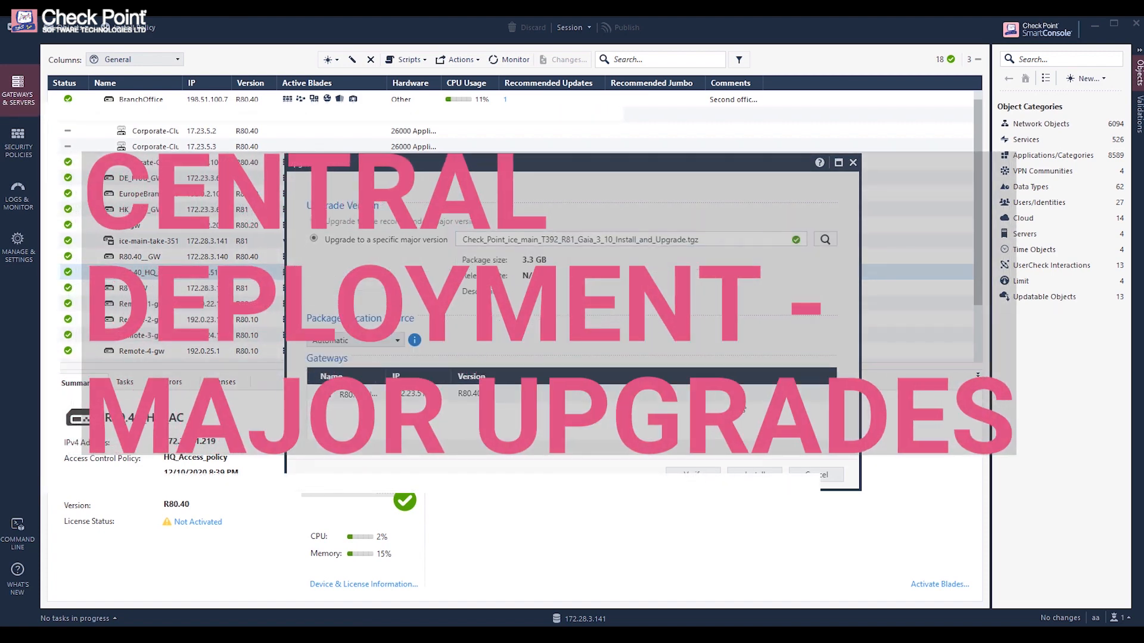
# Install the R81 Gaia package on R80.40_HQ_AC, accepting the major upgrade warning.
pyautogui.click(754, 475)
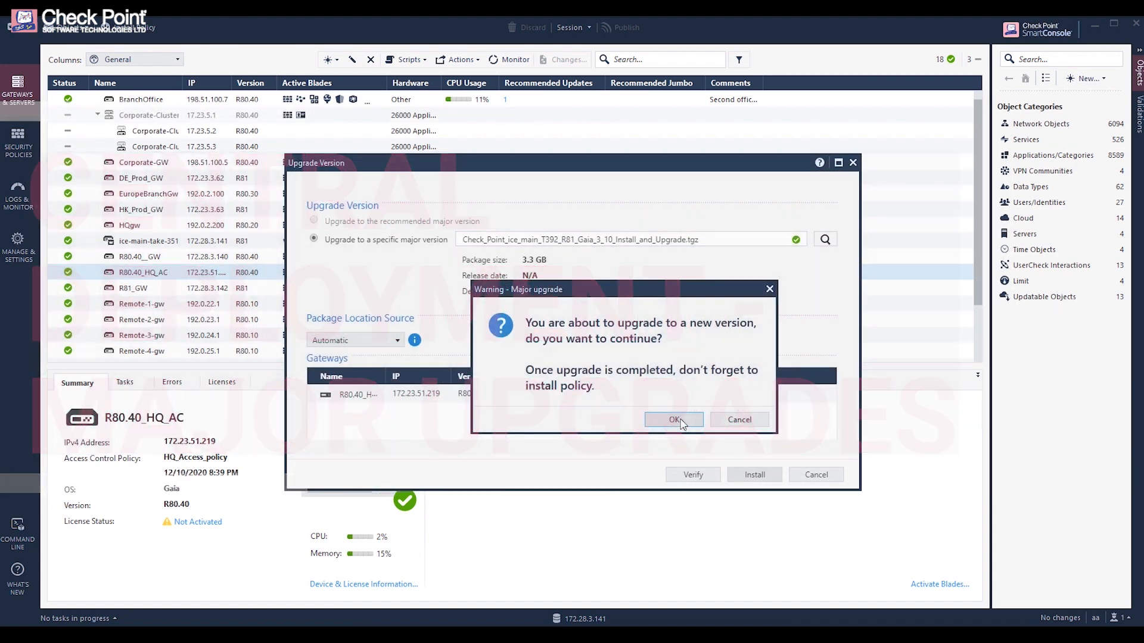
pyautogui.click(674, 420)
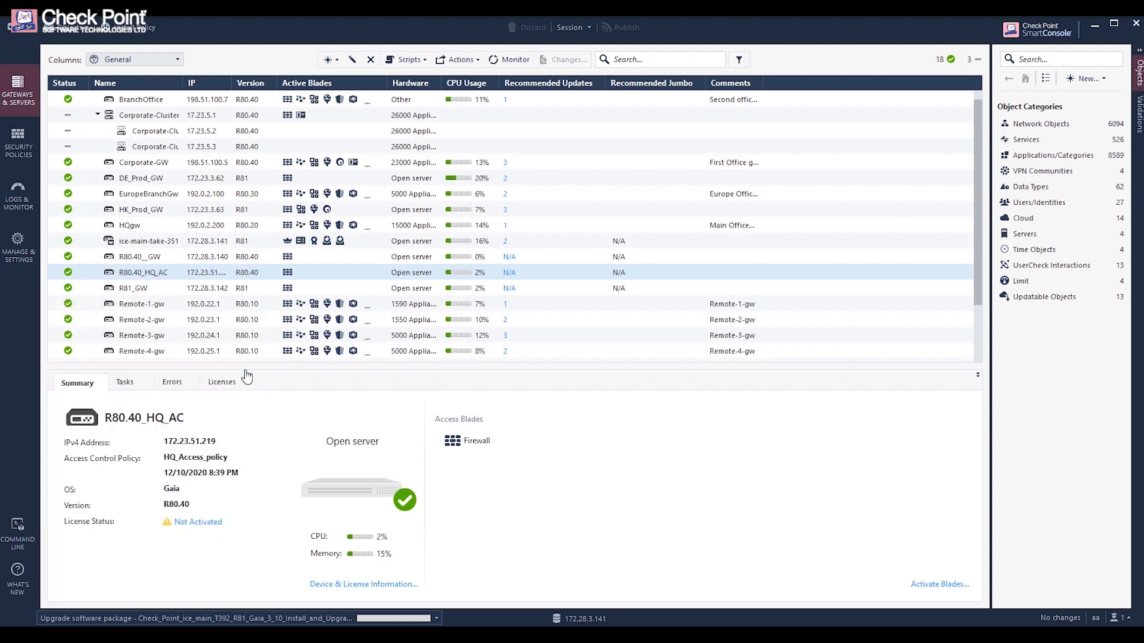